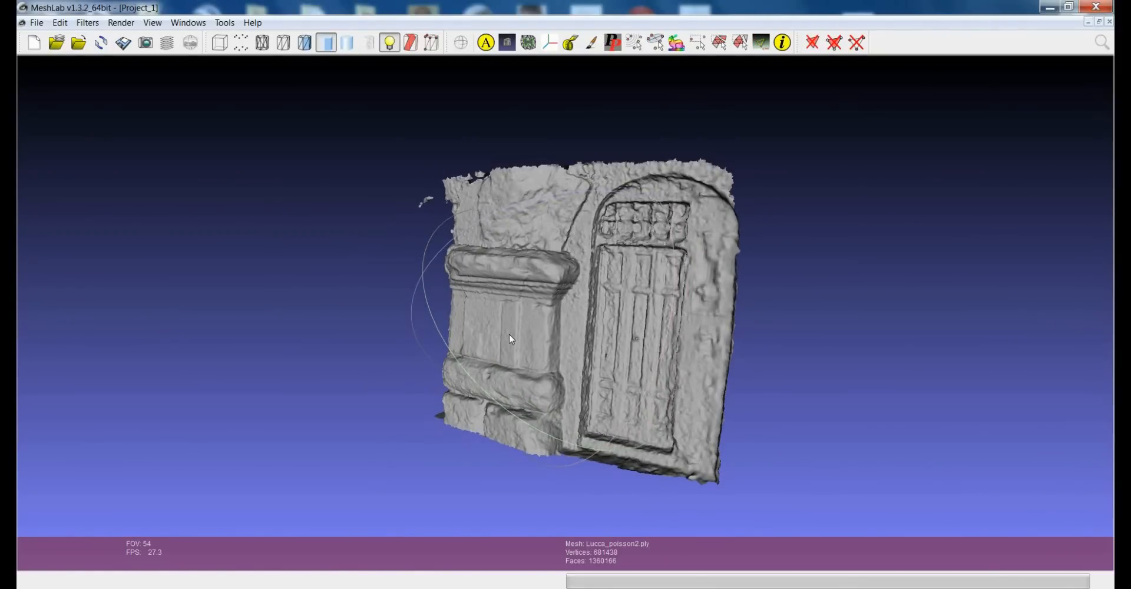
Orbit the scan so the portal faces the view straight on
left_click_drag(509, 339, 531, 324)
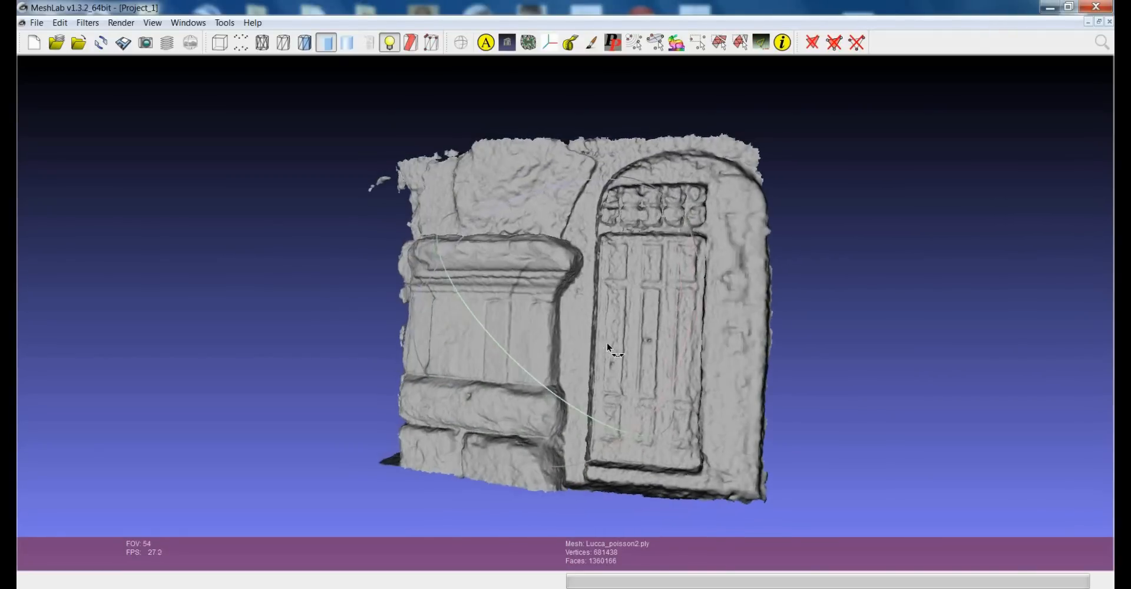
left_click_drag(608, 348, 519, 328)
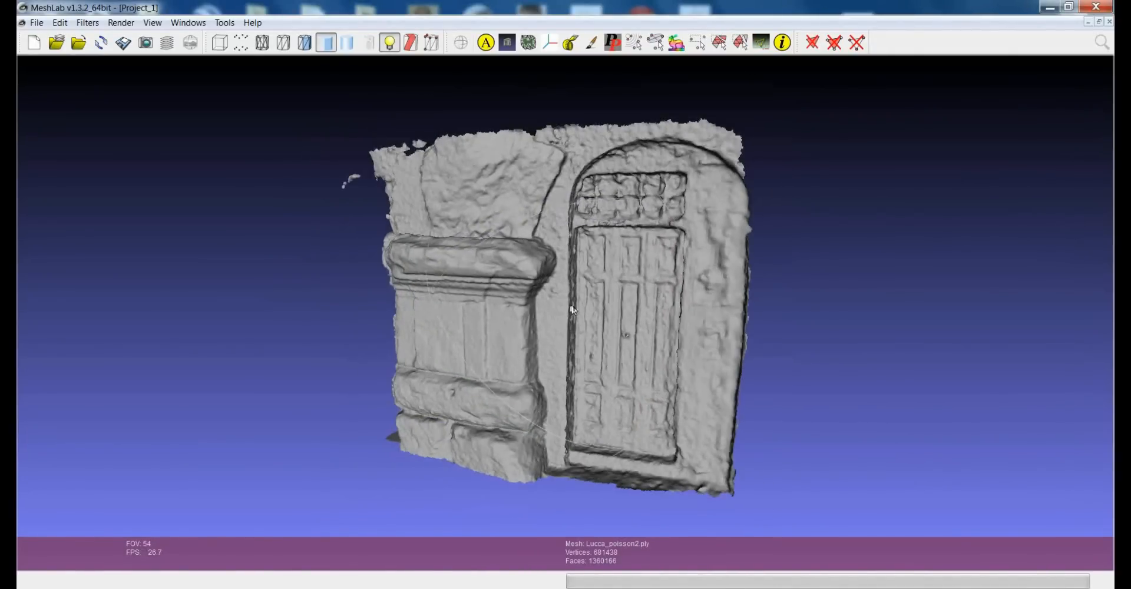
left_click_drag(574, 310, 581, 314)
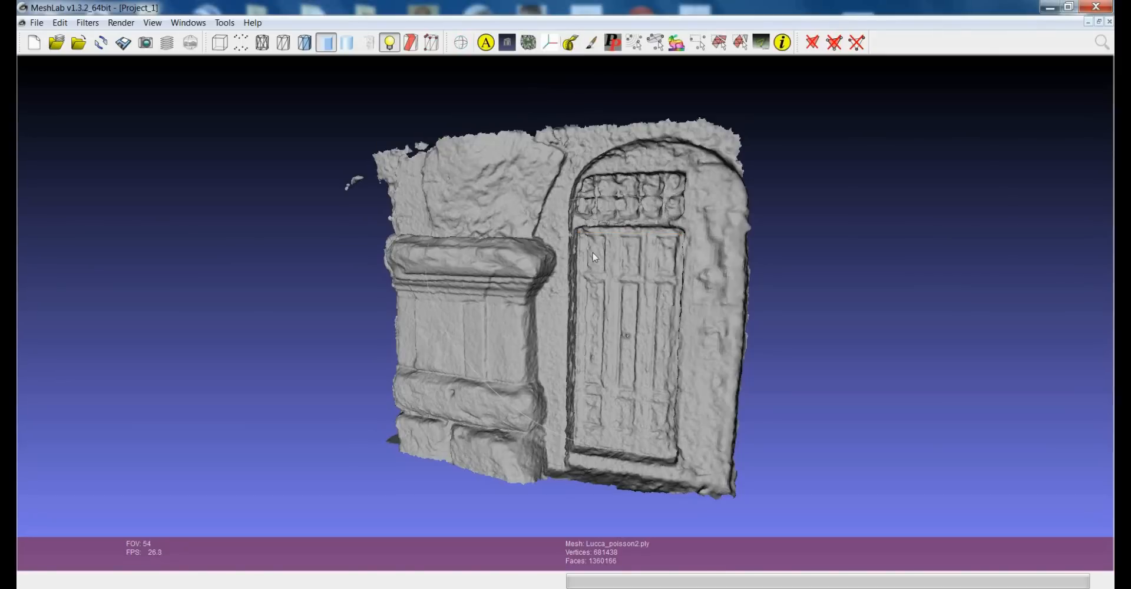
left_click_drag(592, 257, 583, 301)
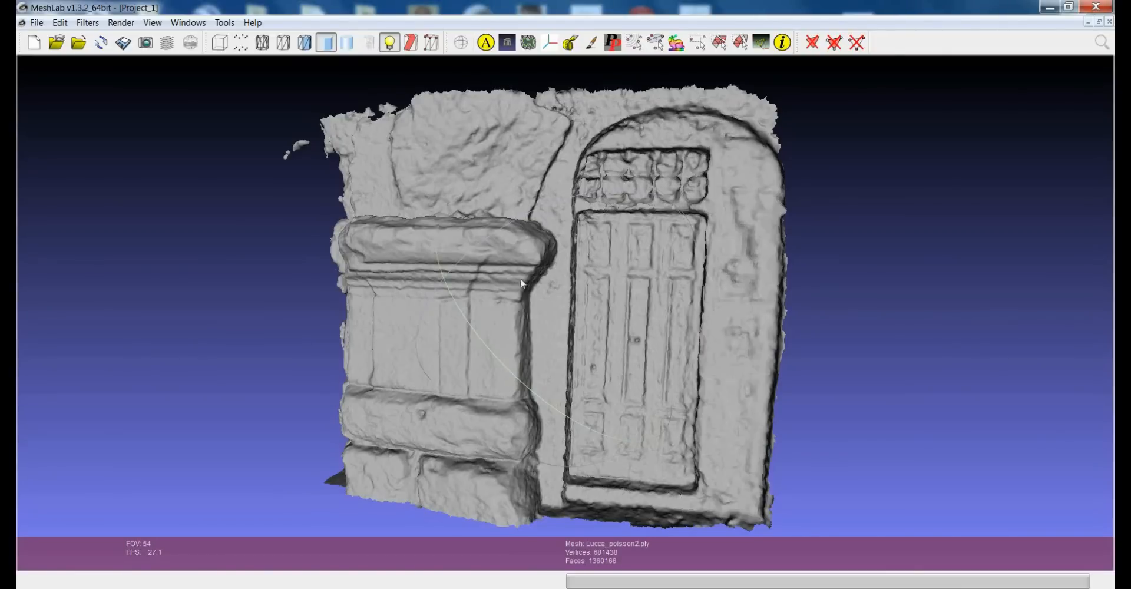
mouse_move(526, 278)
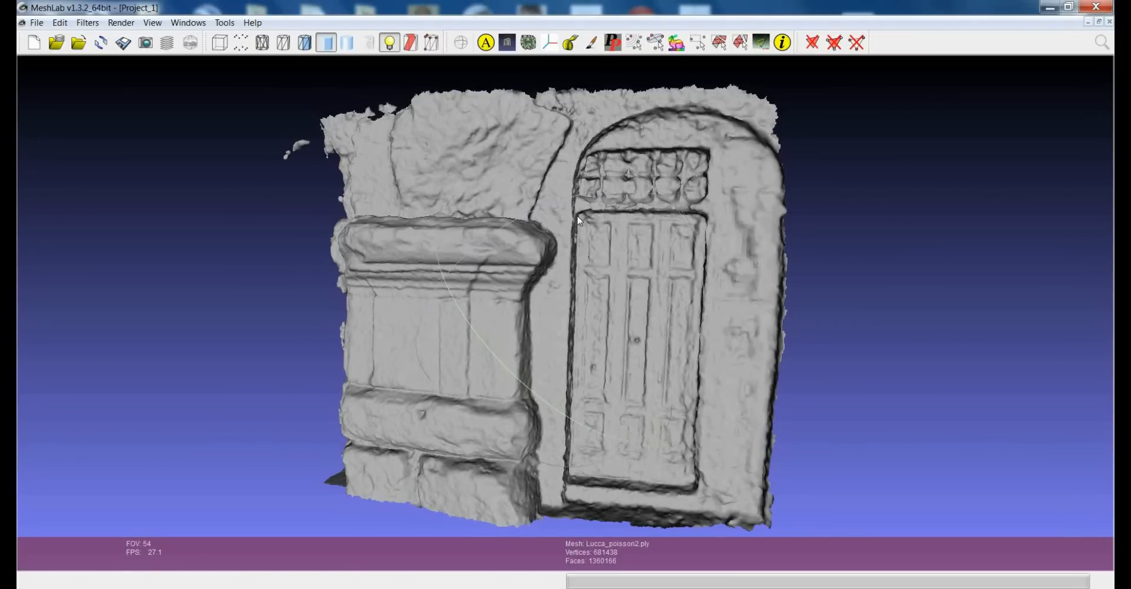
mouse_move(700, 227)
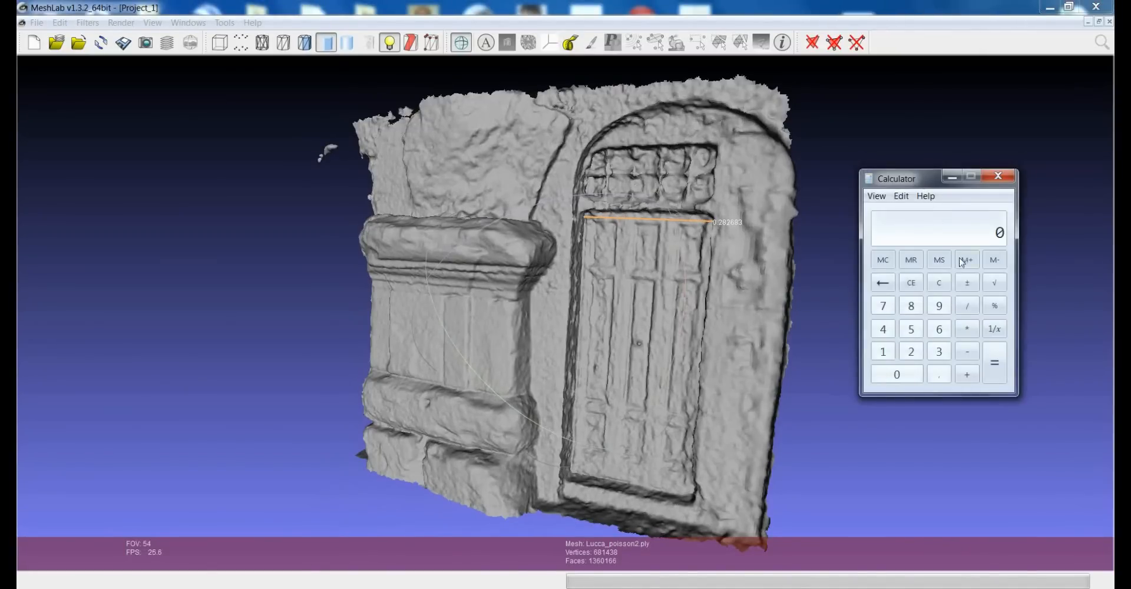
Divide 850 by the measured width 0.282683 to get the factor 3007.78, then close Calculator
left_click(909, 306)
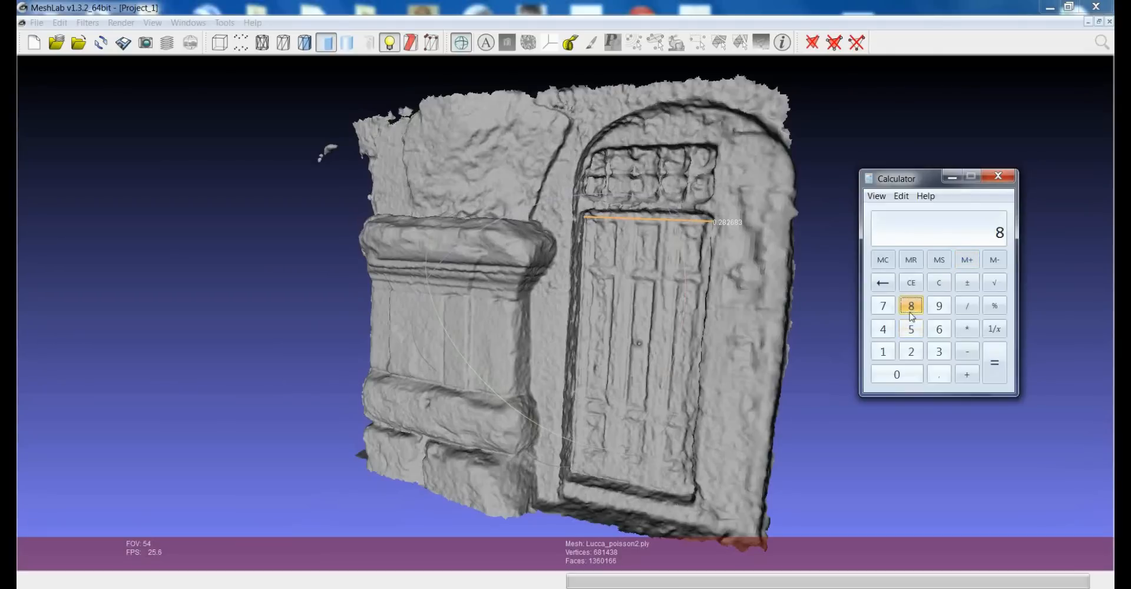
left_click(897, 374)
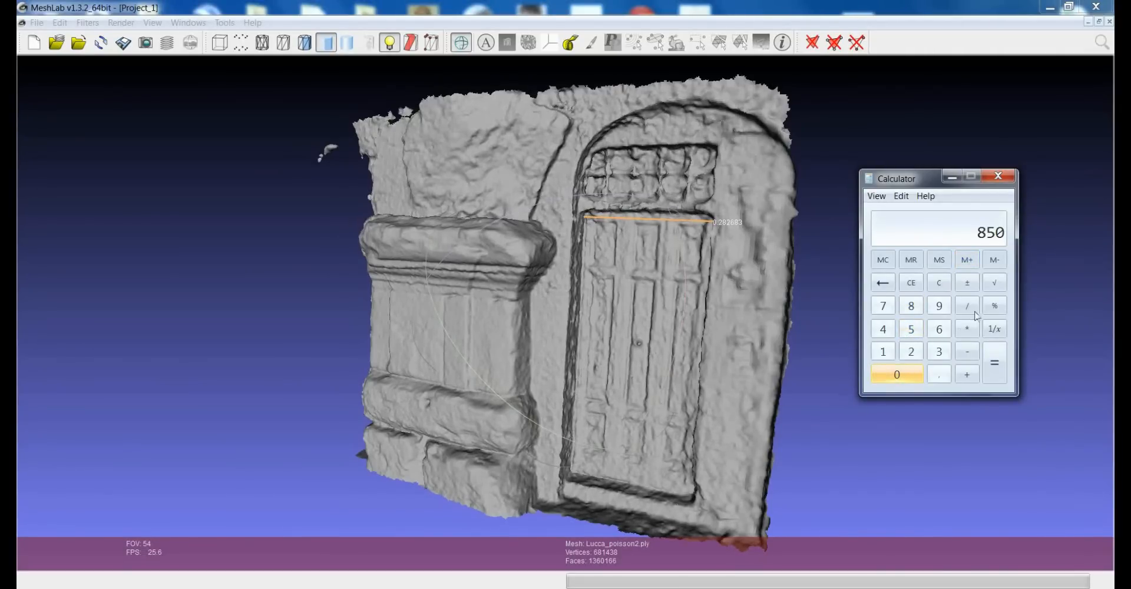
left_click(967, 305)
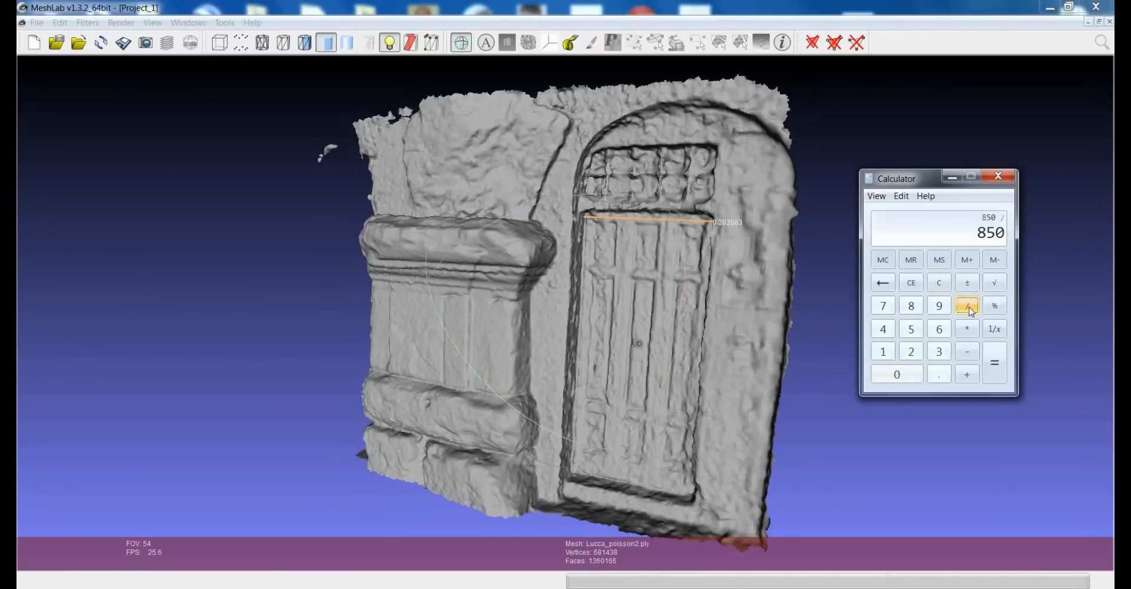
left_click(897, 373)
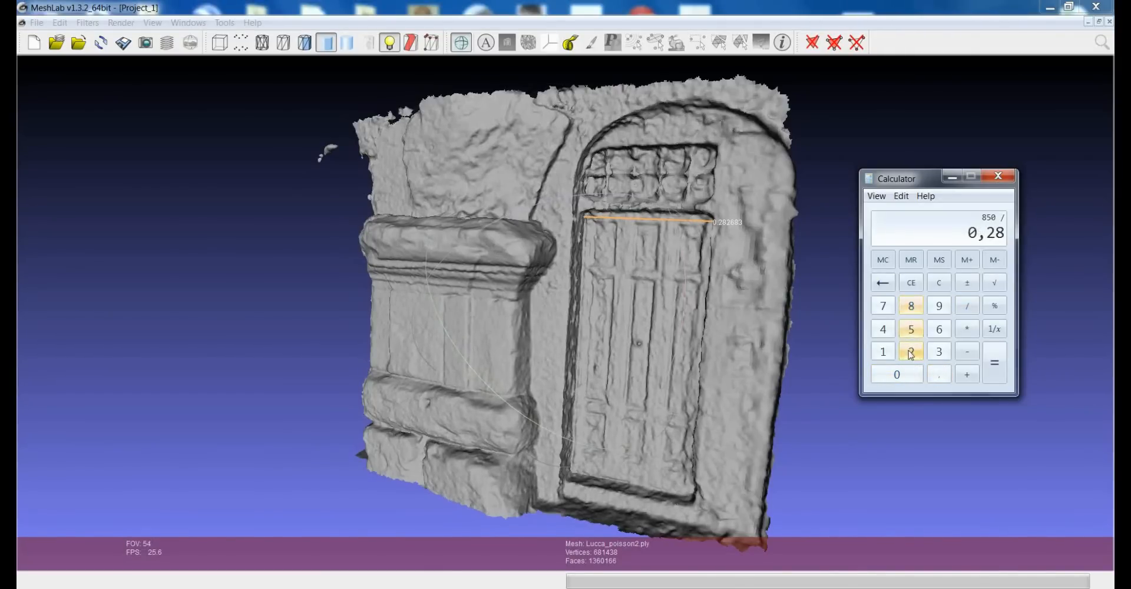
left_click(995, 362)
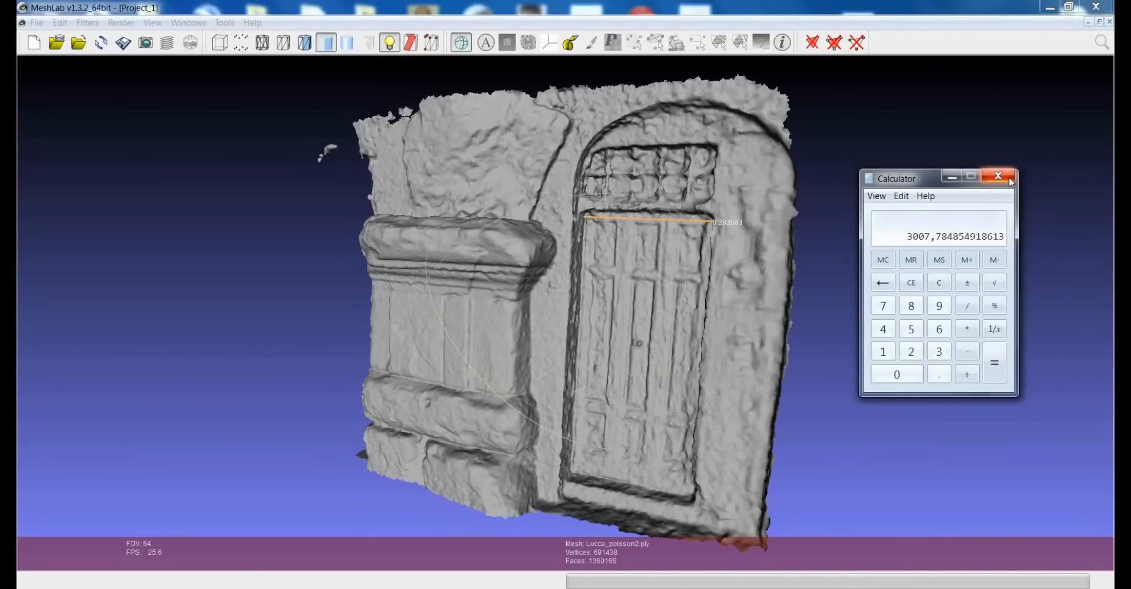
left_click(998, 176)
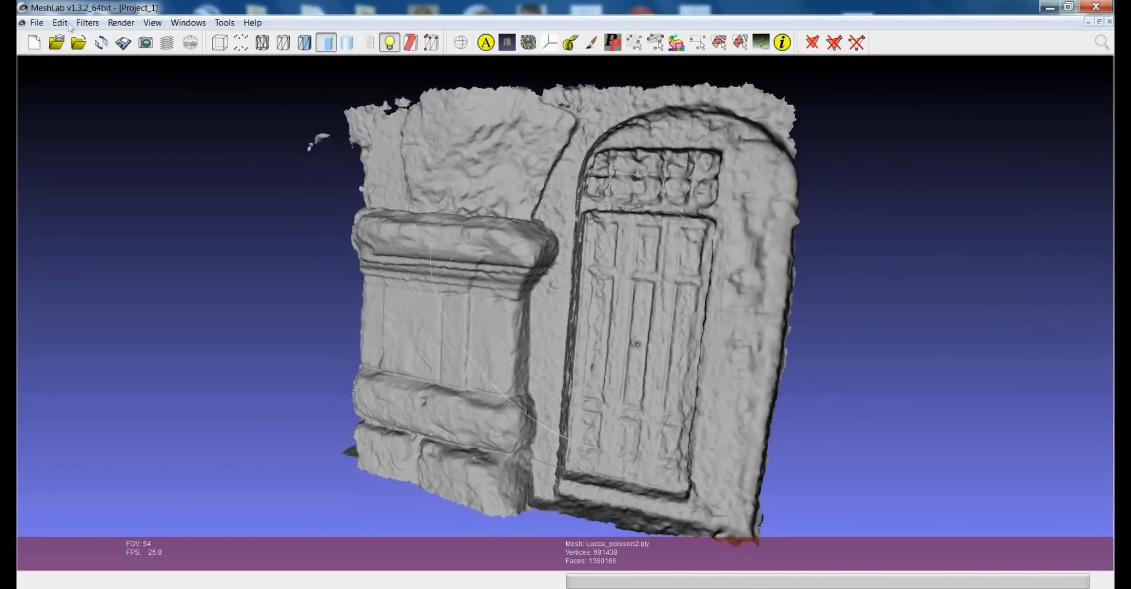
Bring up the Transform: Scale filter dialog from the Filters menu
left_click(87, 22)
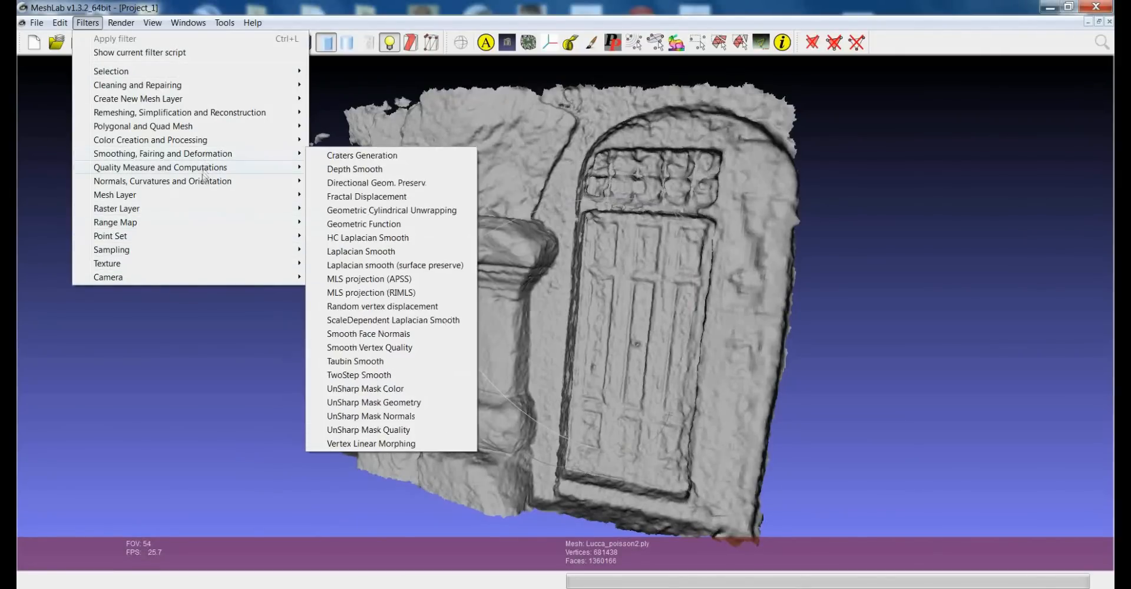
mouse_move(163, 181)
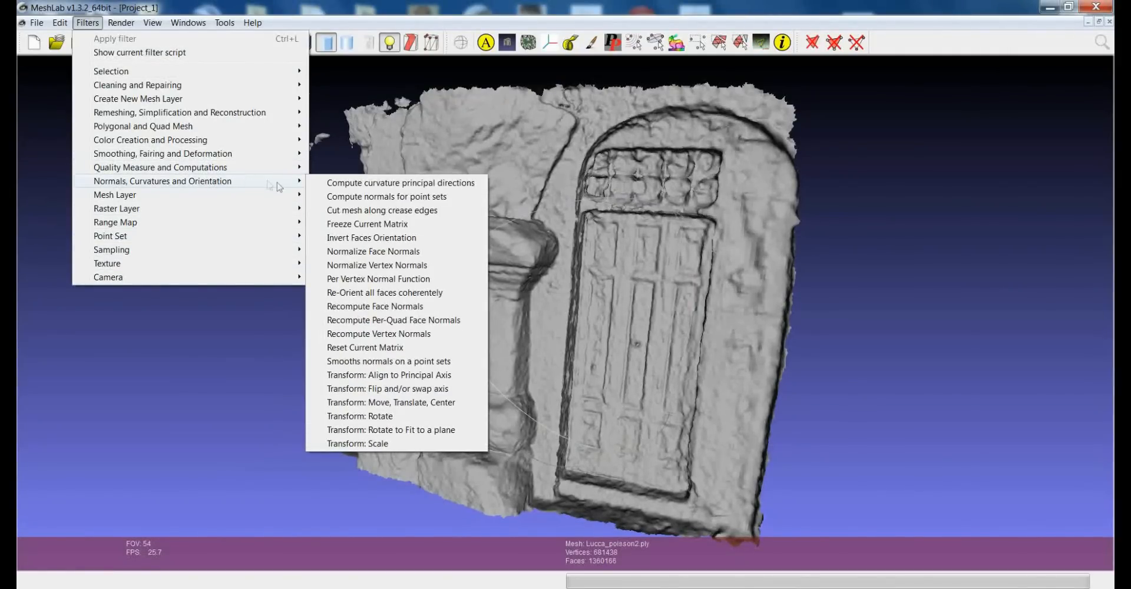
mouse_move(373, 383)
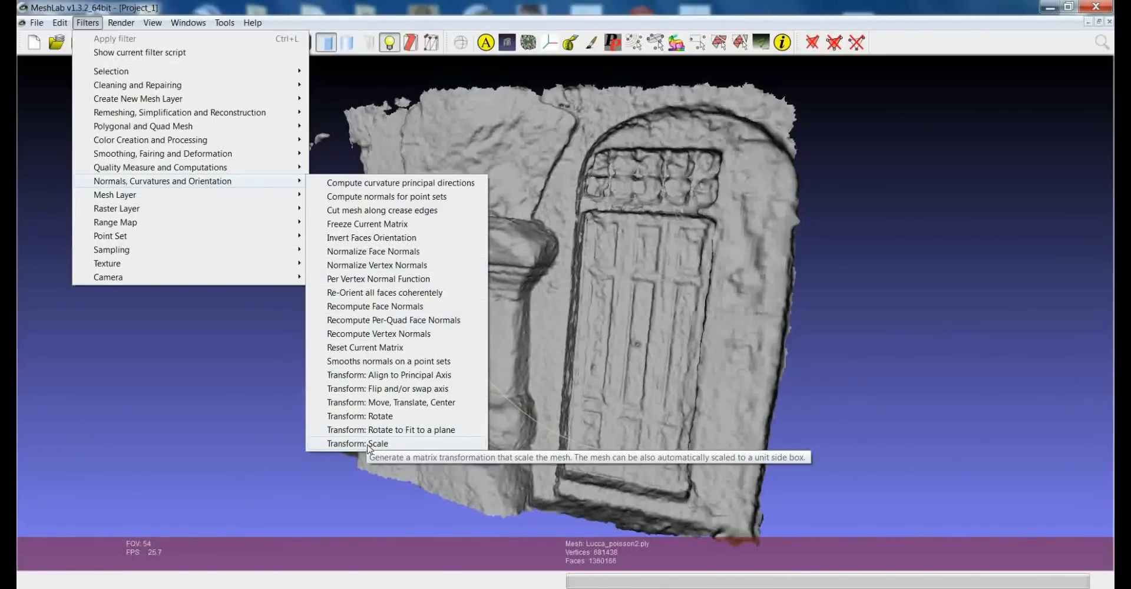
left_click(357, 443)
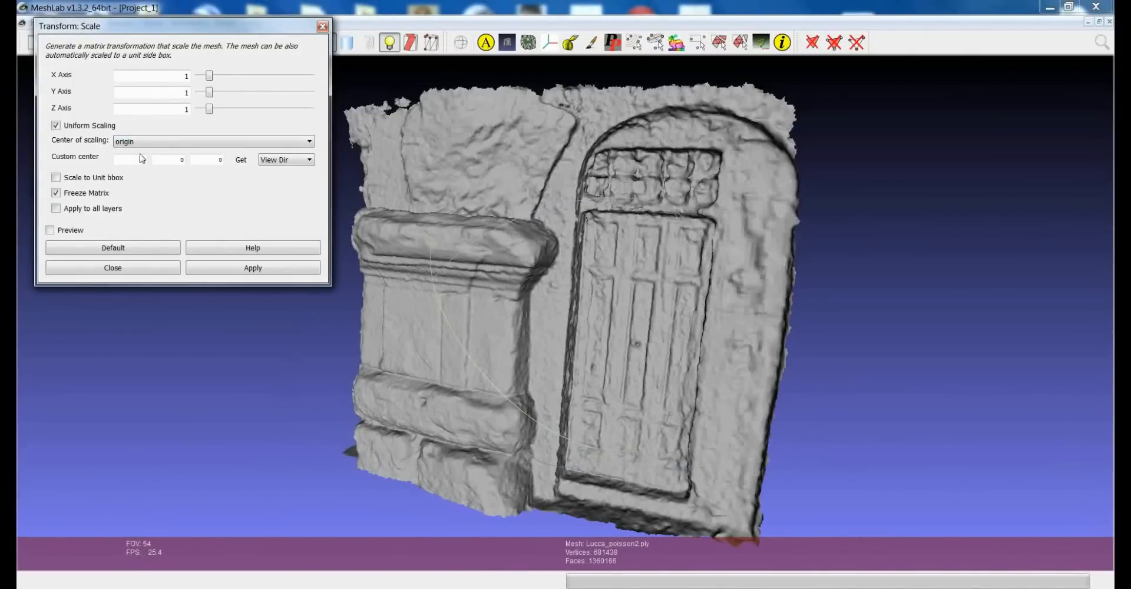
Enter 3007 as the X axis scale factor with uniform scaling kept on
left_click(151, 77)
type("000")
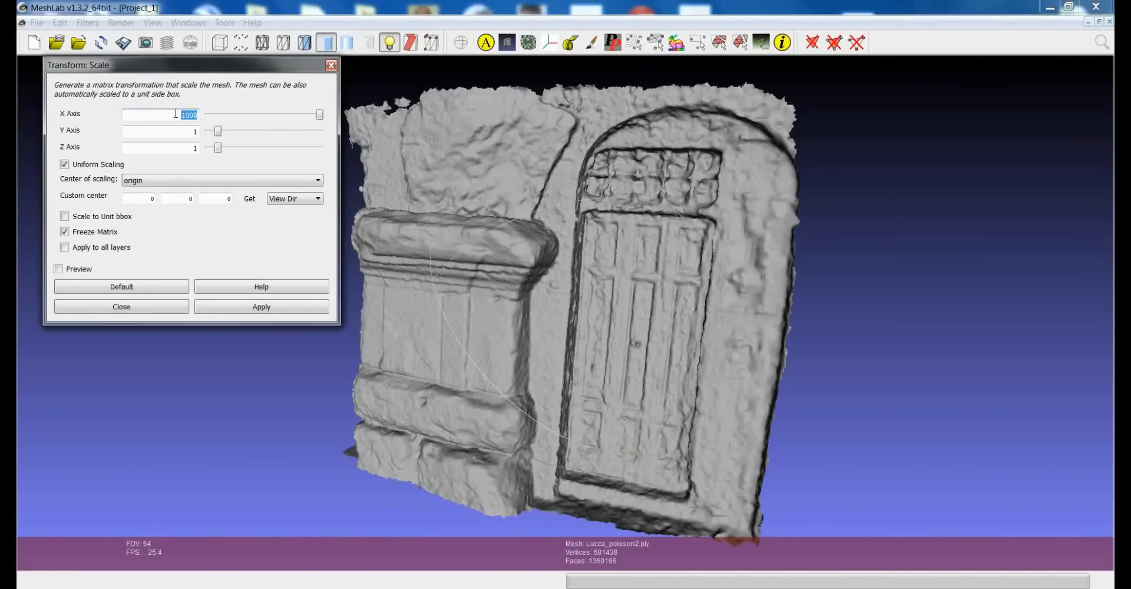
type("100")
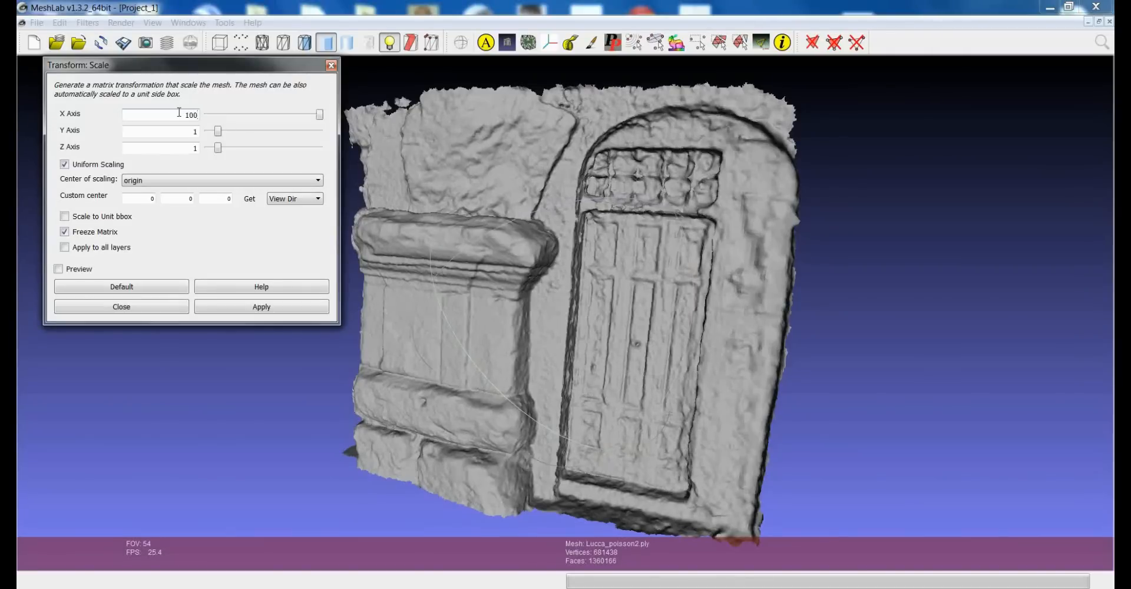
mouse_move(195, 120)
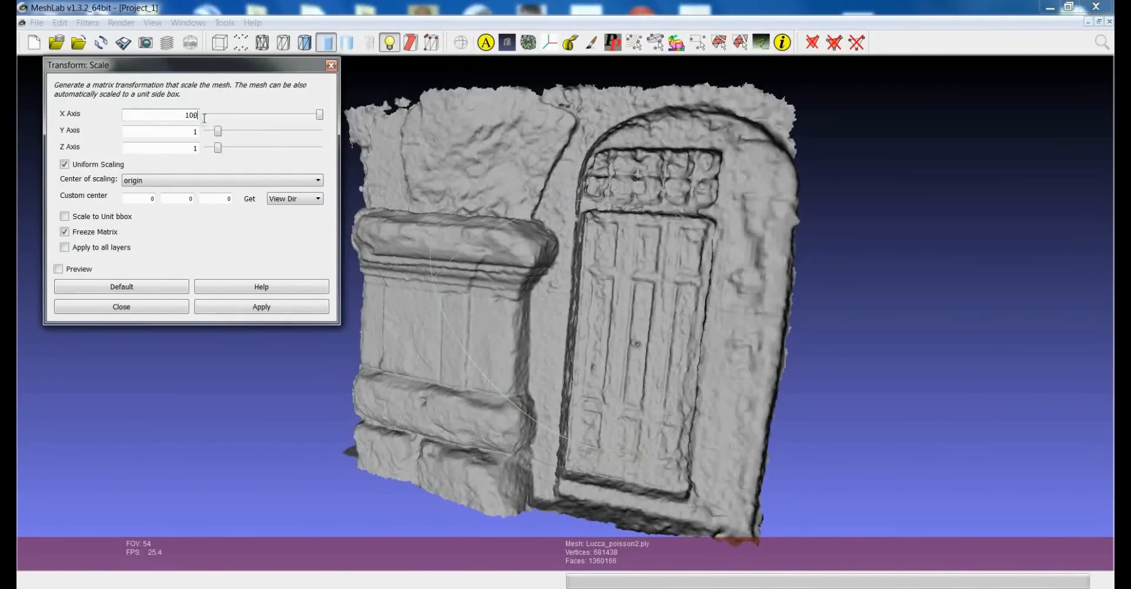
type("3007")
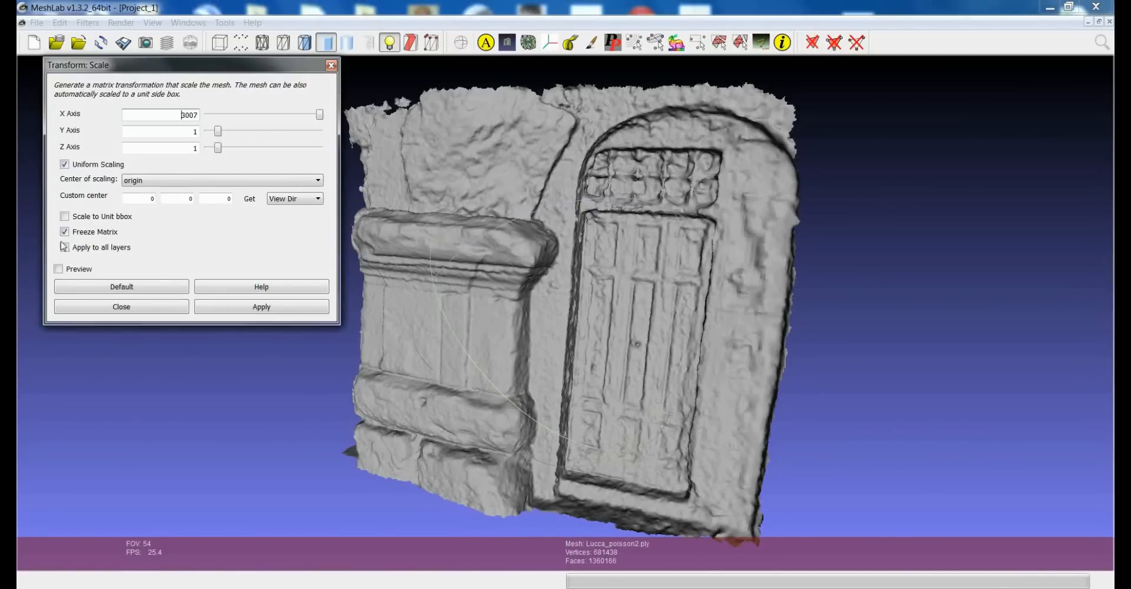
Apply the uniform 3007 scale so the portal mesh grows beyond the current view
left_click(63, 246)
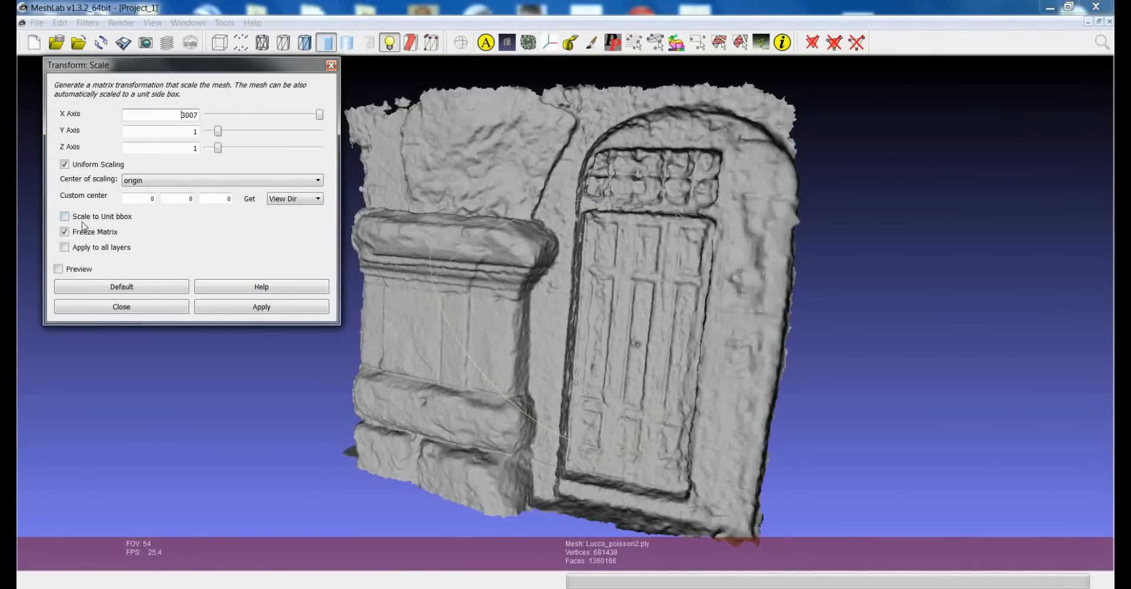
mouse_move(81, 216)
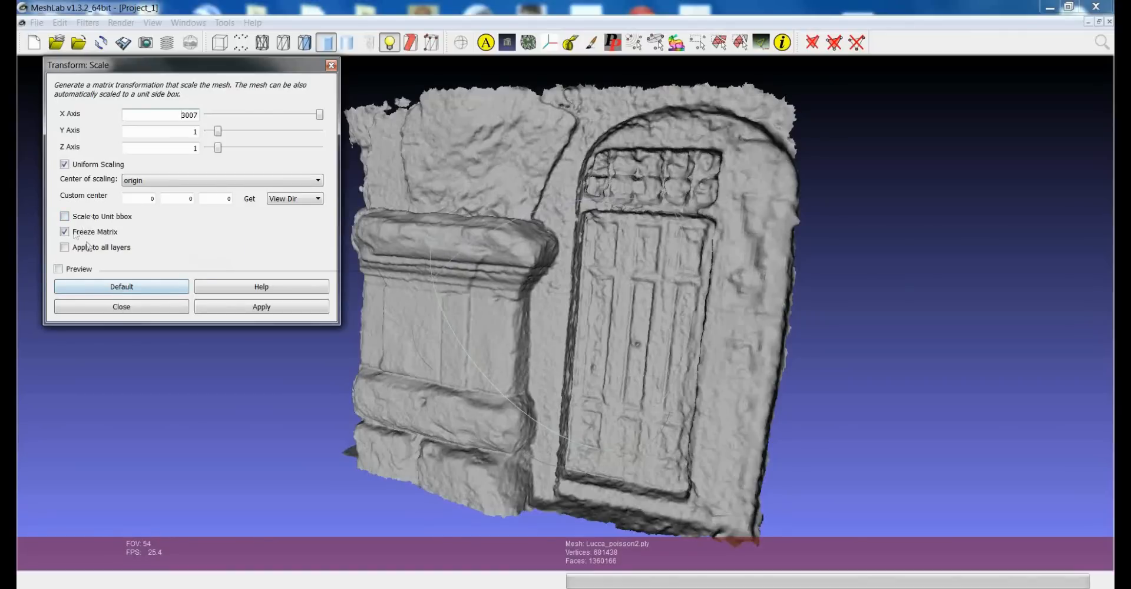
mouse_move(88, 246)
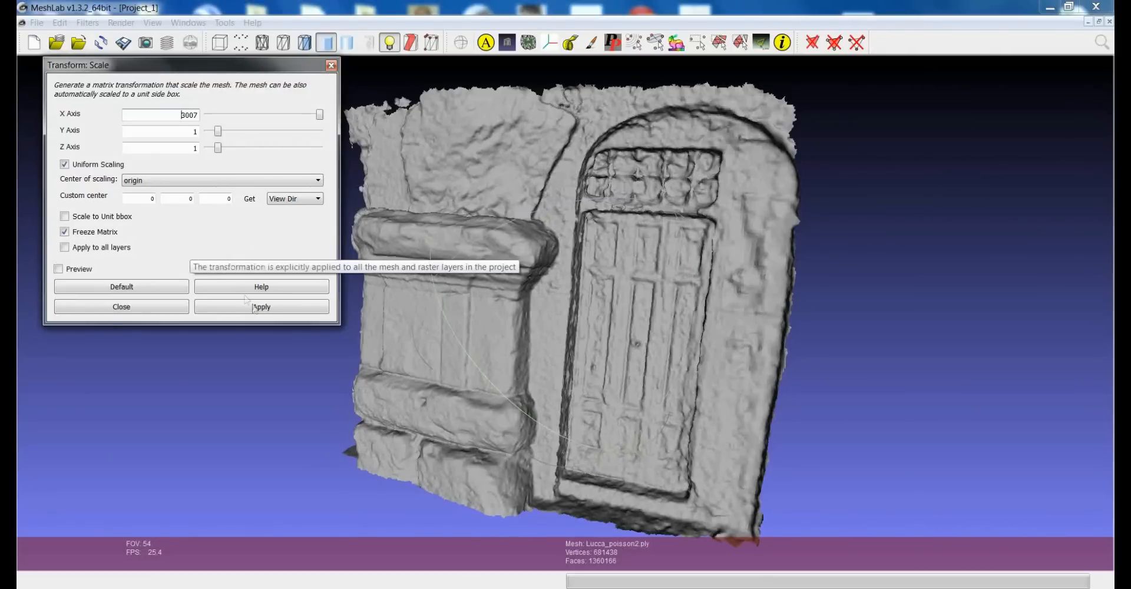
left_click(261, 306)
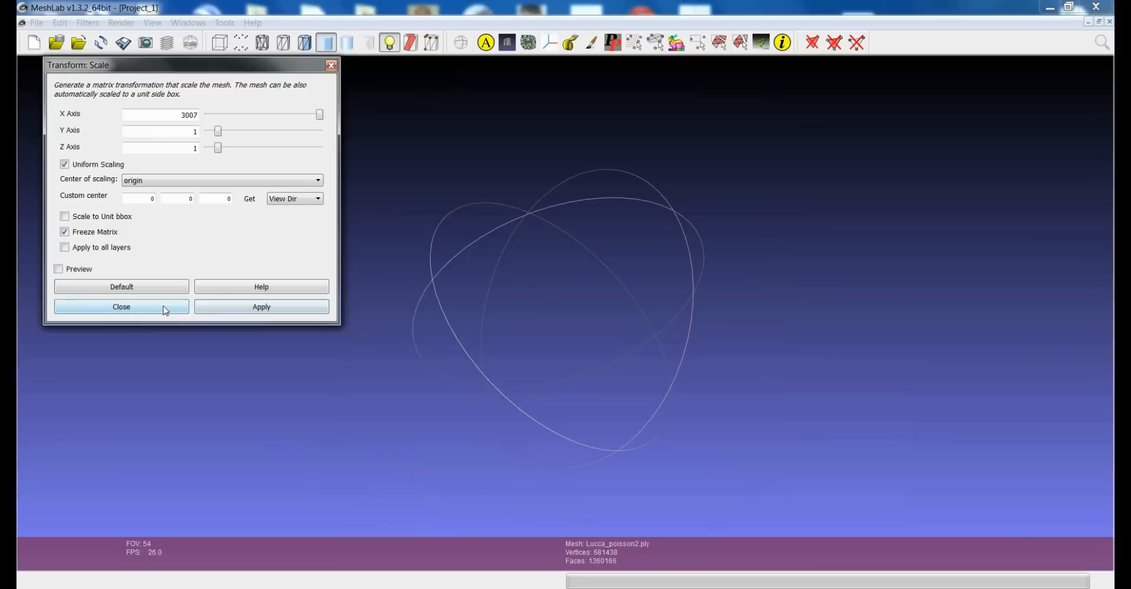
Close the Transform: Scale dialog and orbit around the enlarged portal mesh
left_click(121, 306)
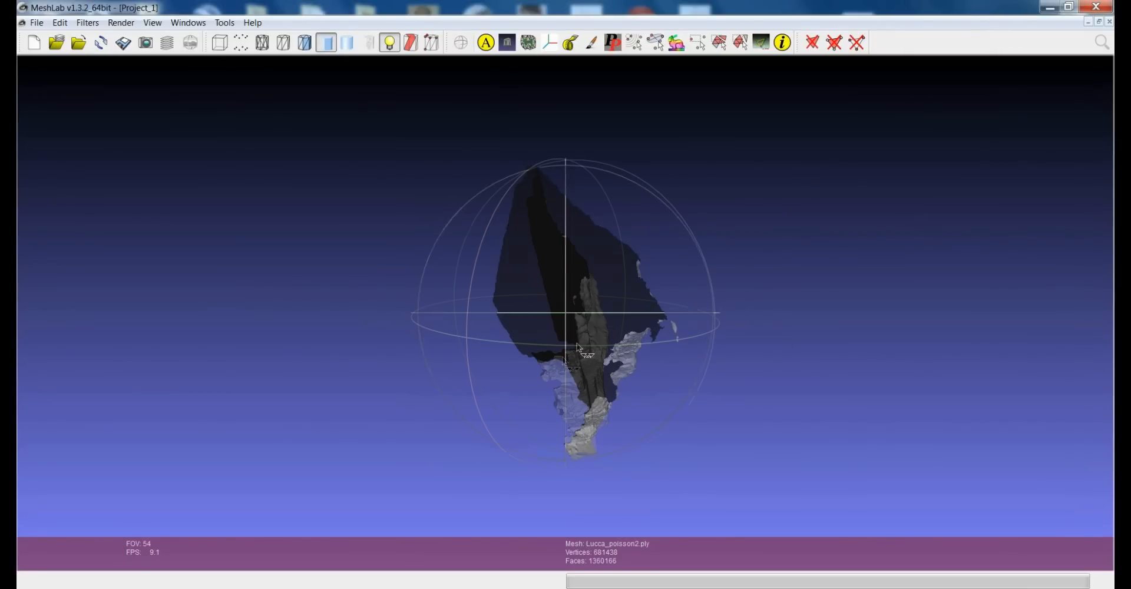
left_click_drag(577, 350, 537, 476)
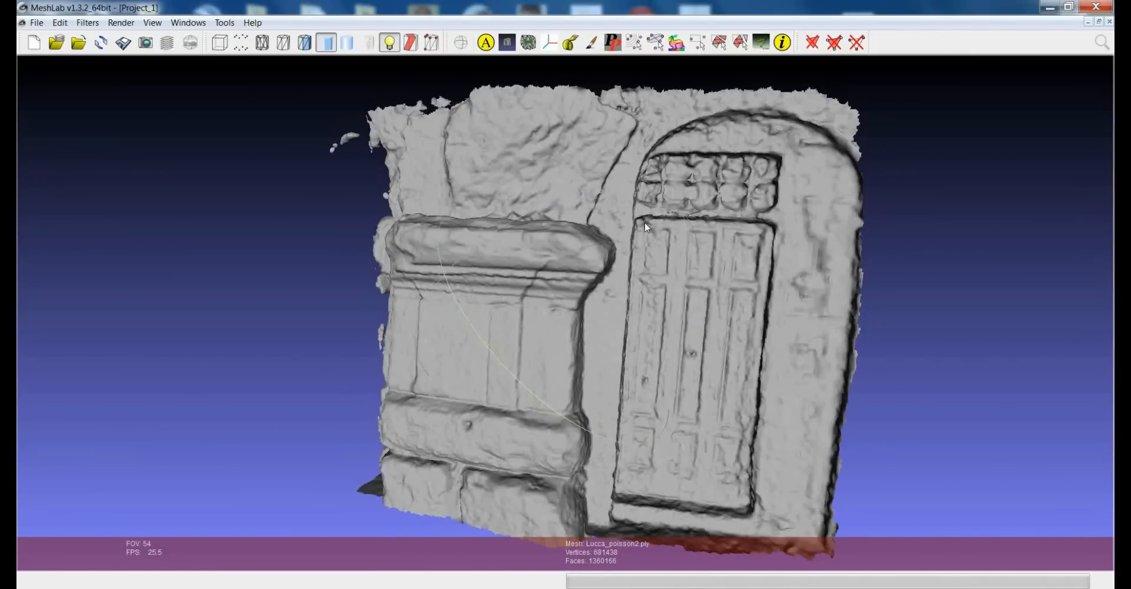
mouse_move(674, 295)
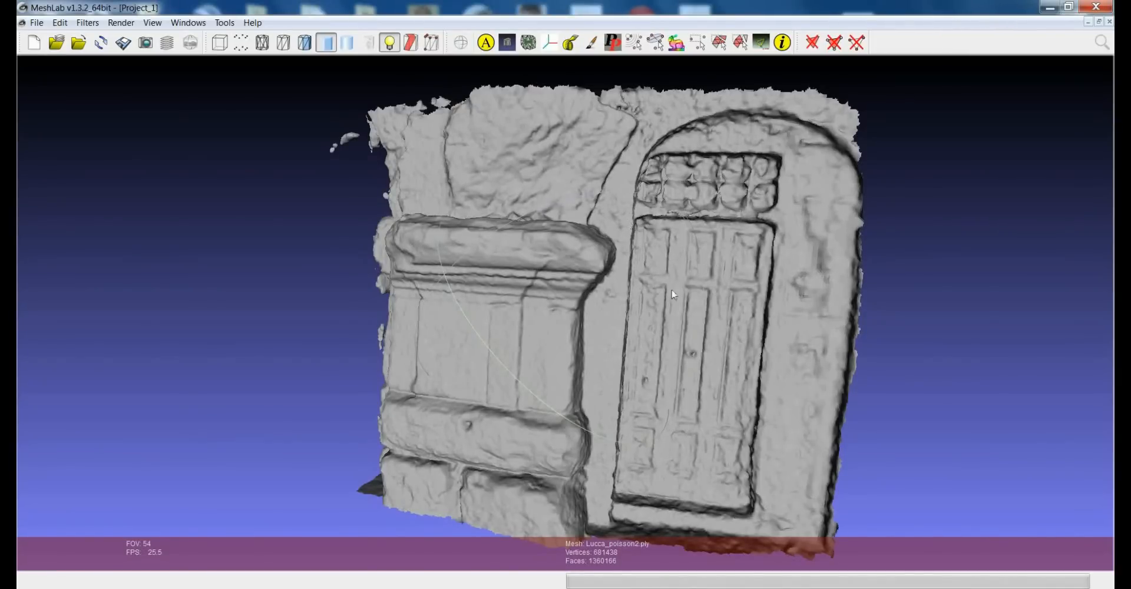
left_click_drag(671, 295, 567, 333)
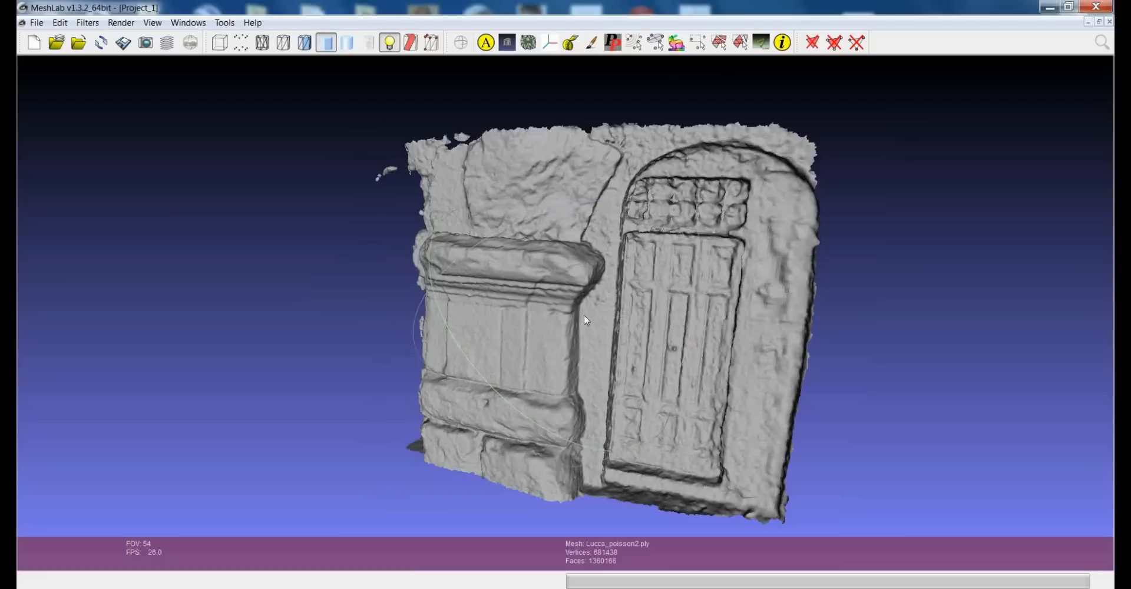
mouse_move(594, 295)
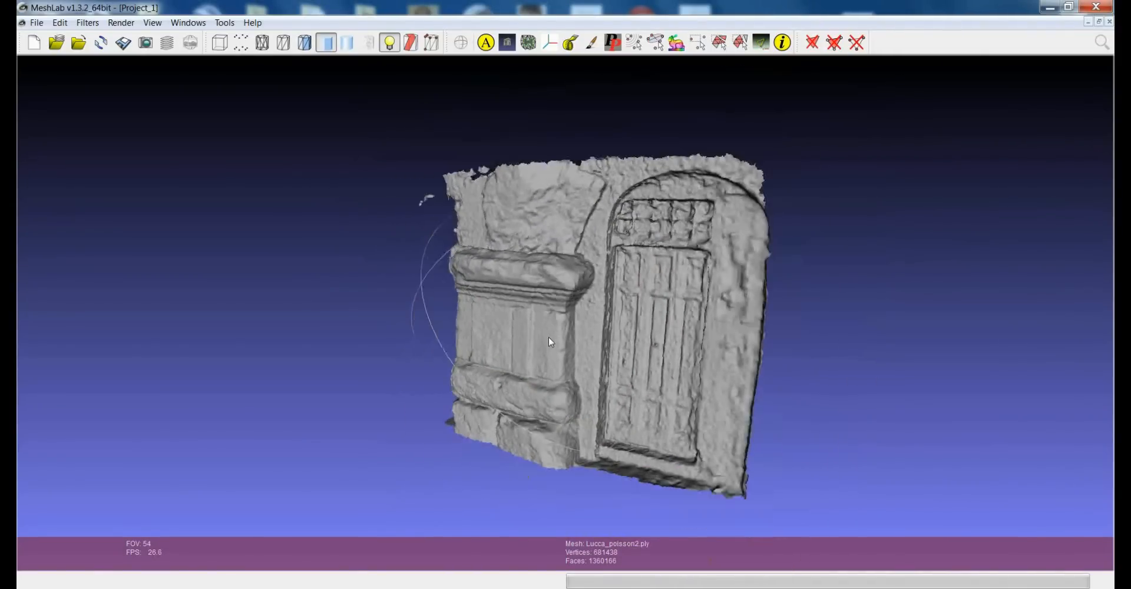
left_click_drag(548, 343, 558, 328)
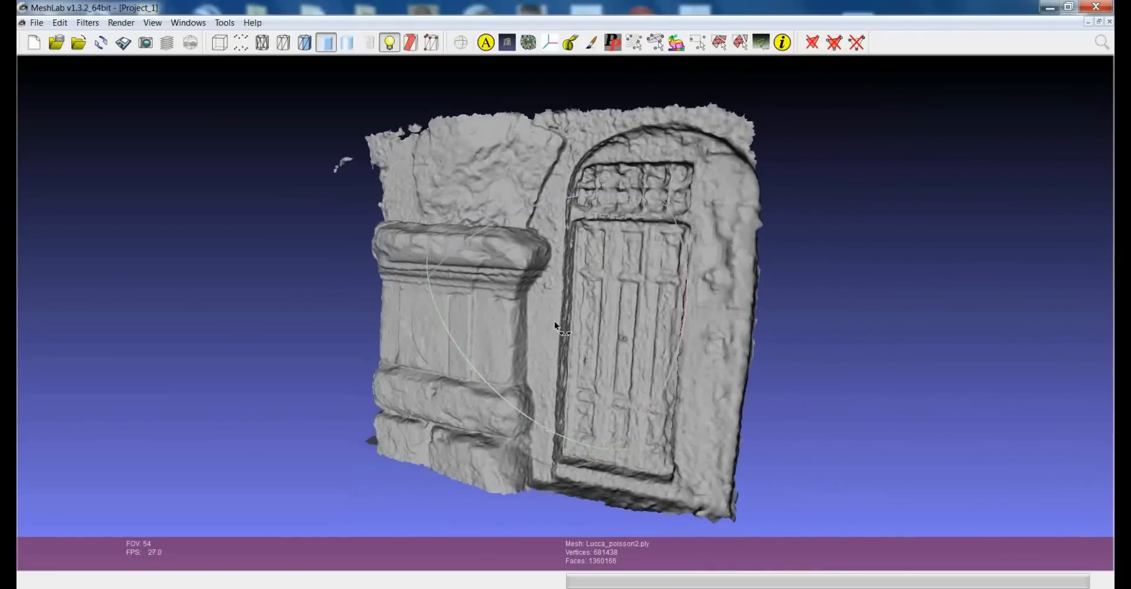